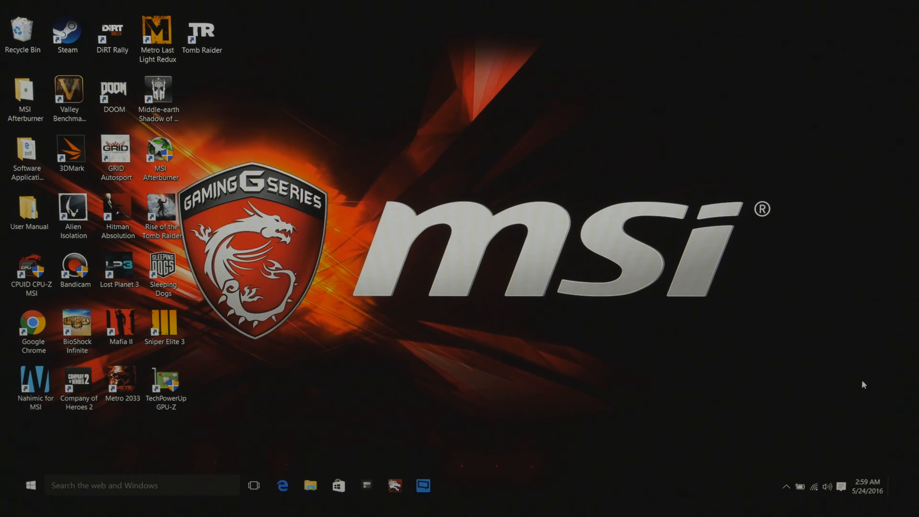
pyautogui.moveTo(478, 345)
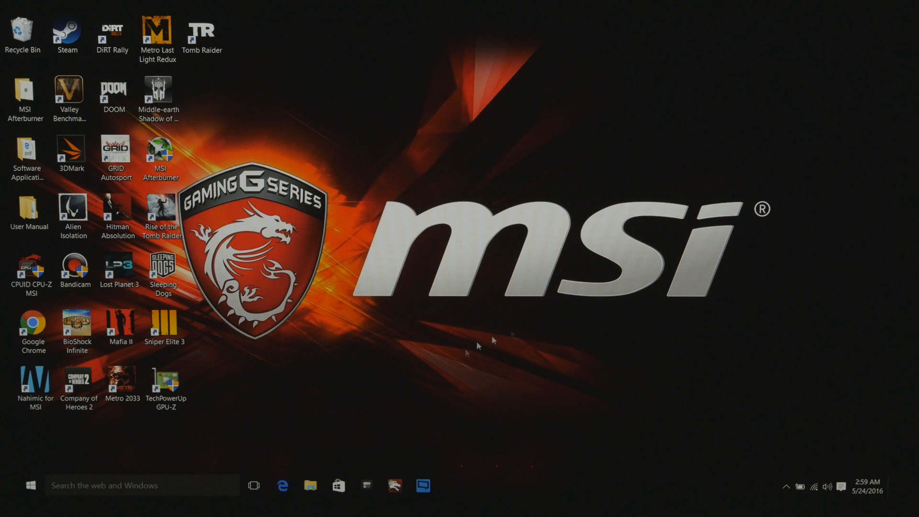
pyautogui.moveTo(513, 271)
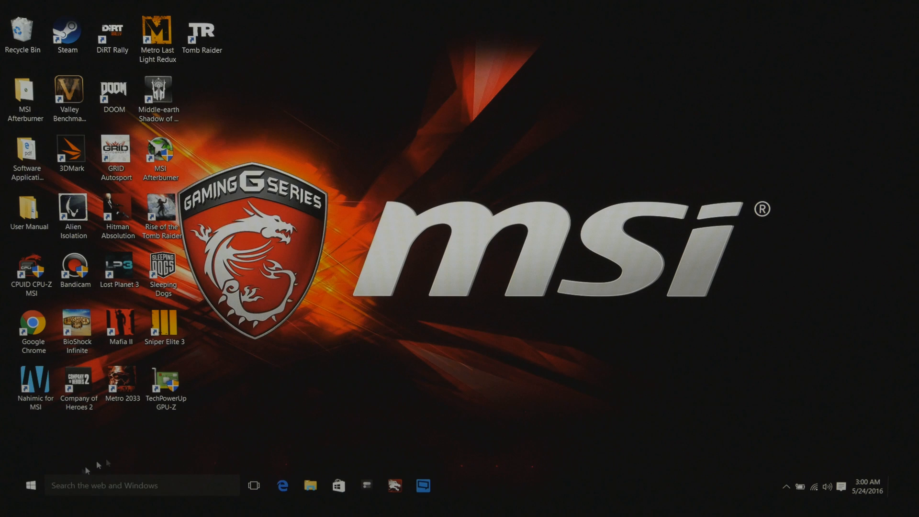
# Launch Dragon Gaming Center from a Windows search for 'gaming'
pyautogui.click(13, 485)
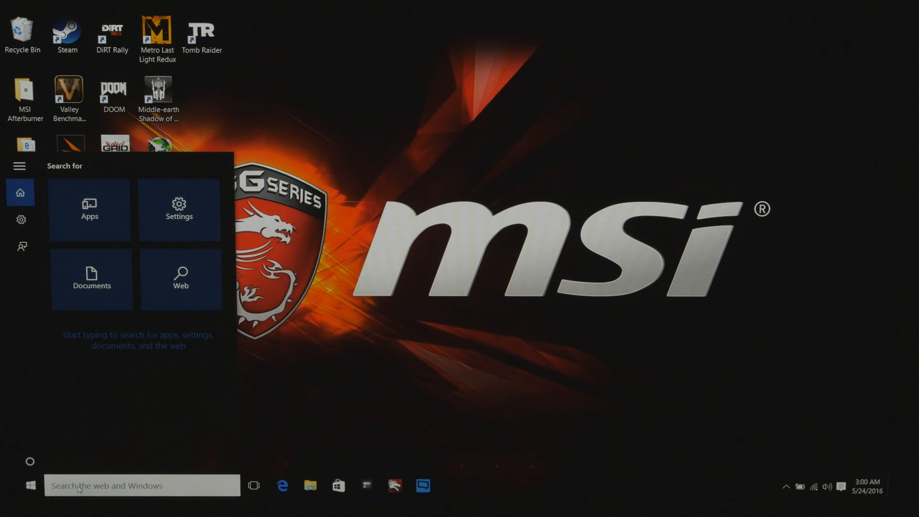
pyautogui.write('gaming')
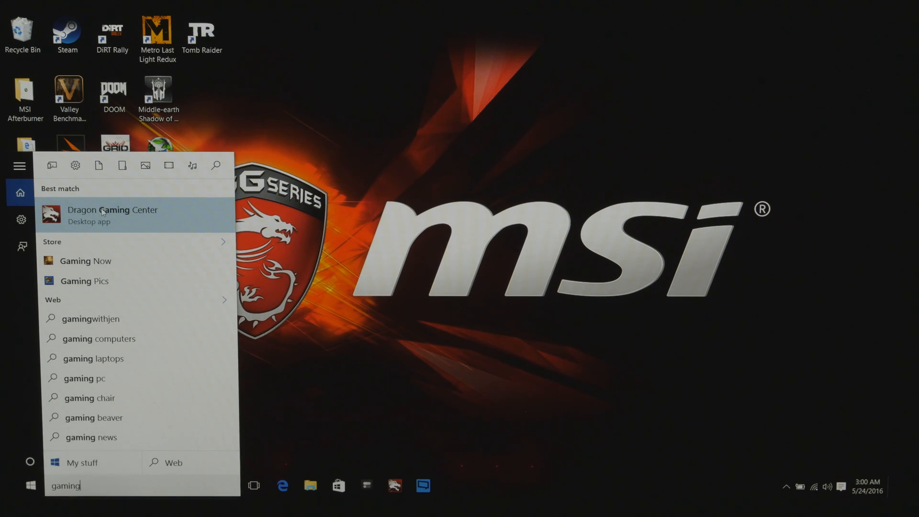
pyautogui.click(112, 215)
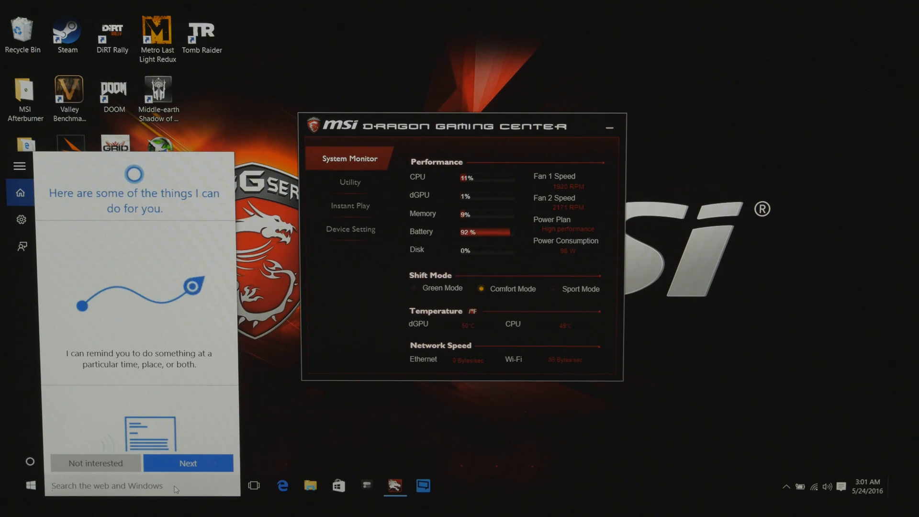
# Launch CPU-Z MSI from a search for 'cpu', granting admin rights
pyautogui.write('cpu')
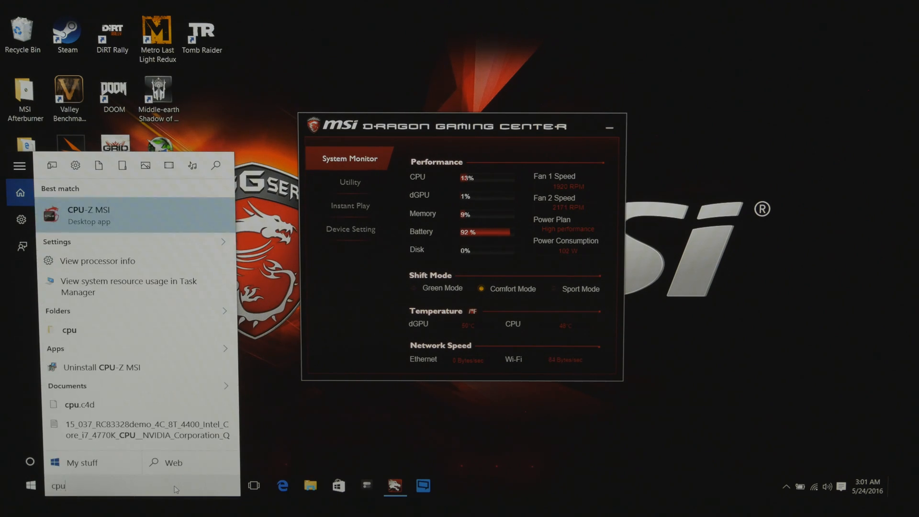
pyautogui.click(88, 216)
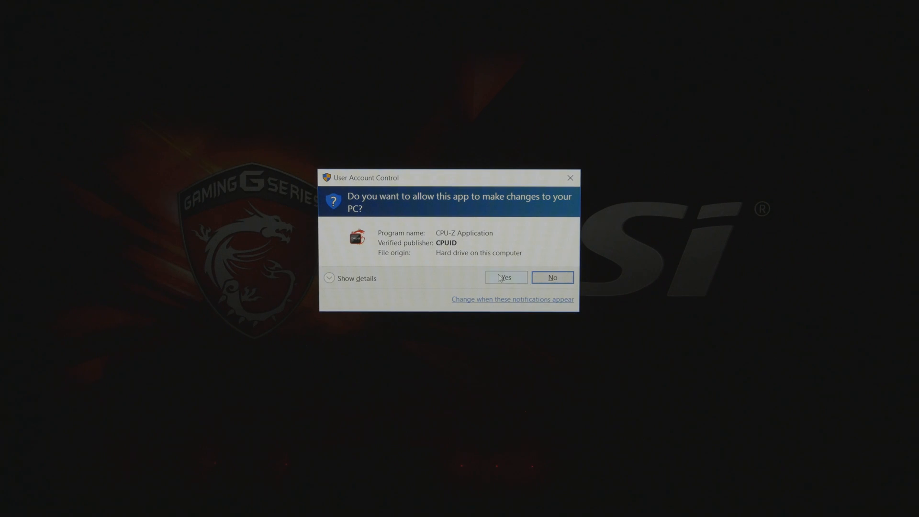
pyautogui.click(506, 278)
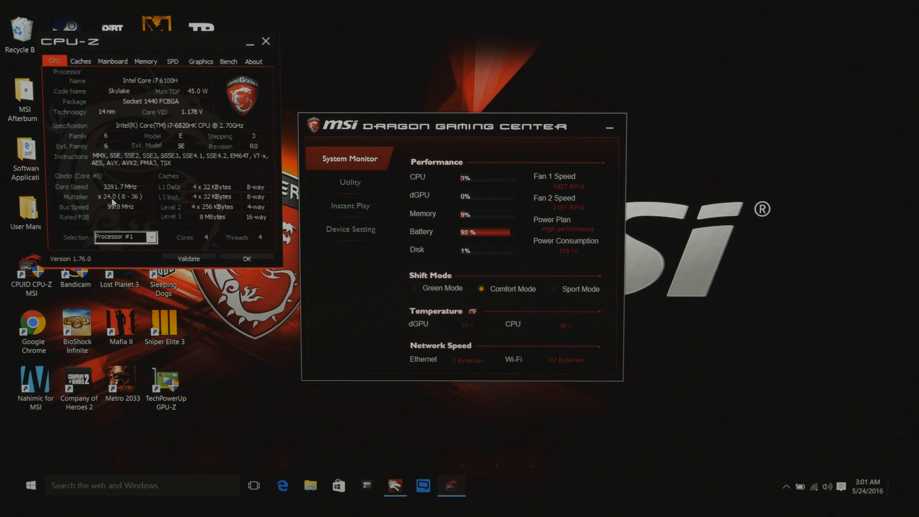
pyautogui.moveTo(132, 204)
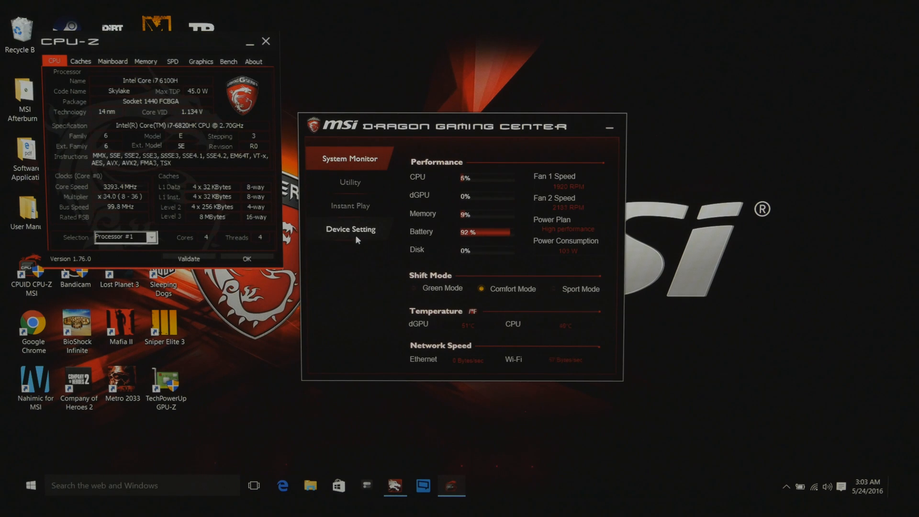
# Show the Device Setting page with Shift Mode options in Dragon Gaming Center
pyautogui.click(351, 229)
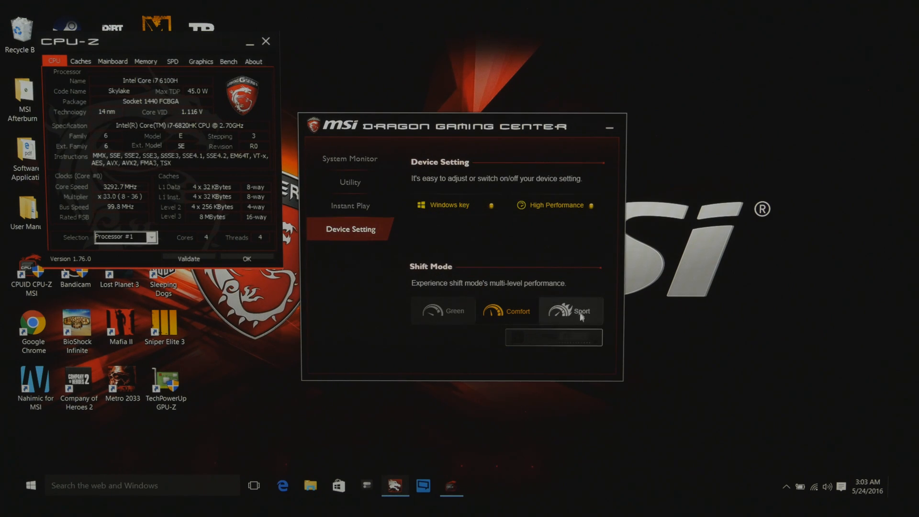
# Switch the laptop to Sport mode with a 40x CPU ratio
pyautogui.click(581, 312)
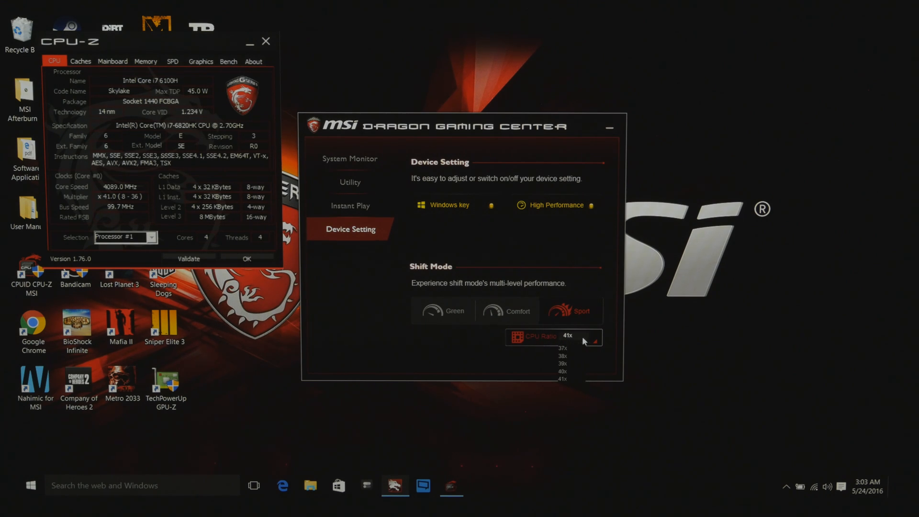
pyautogui.moveTo(572, 363)
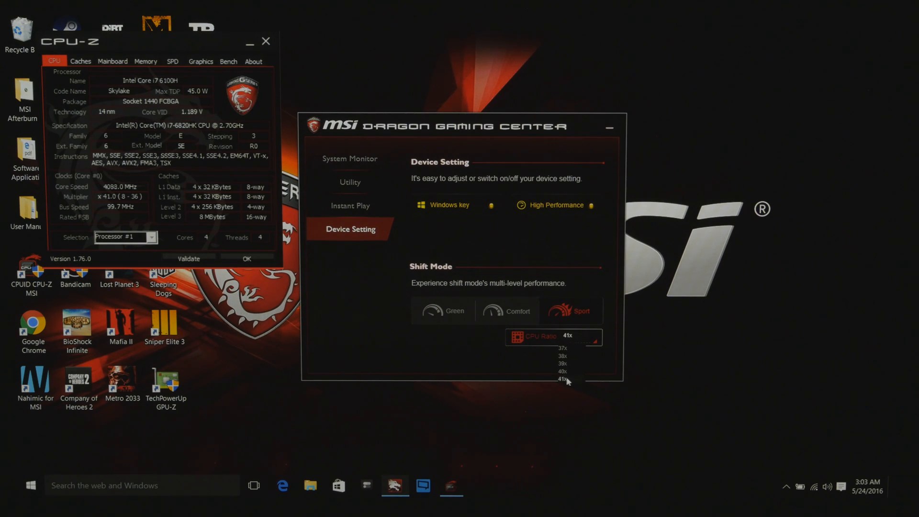
pyautogui.click(566, 371)
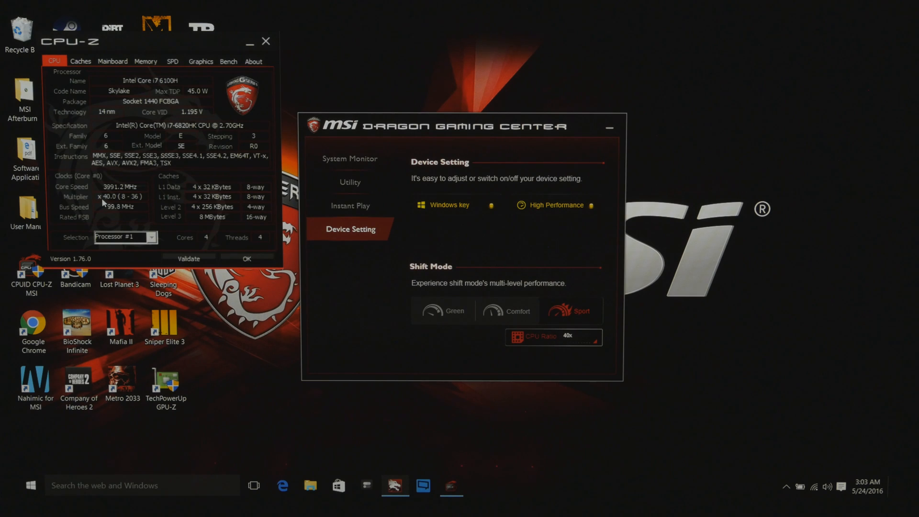
pyautogui.moveTo(114, 202)
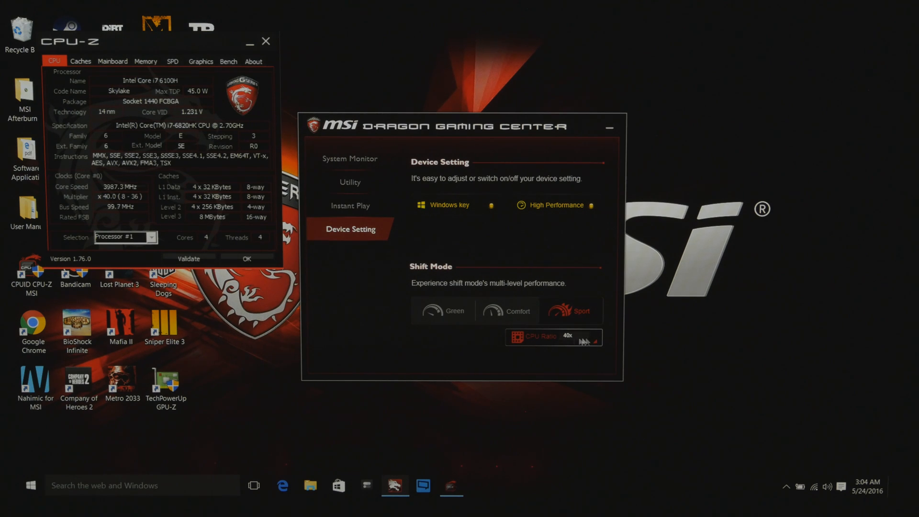
pyautogui.click(594, 336)
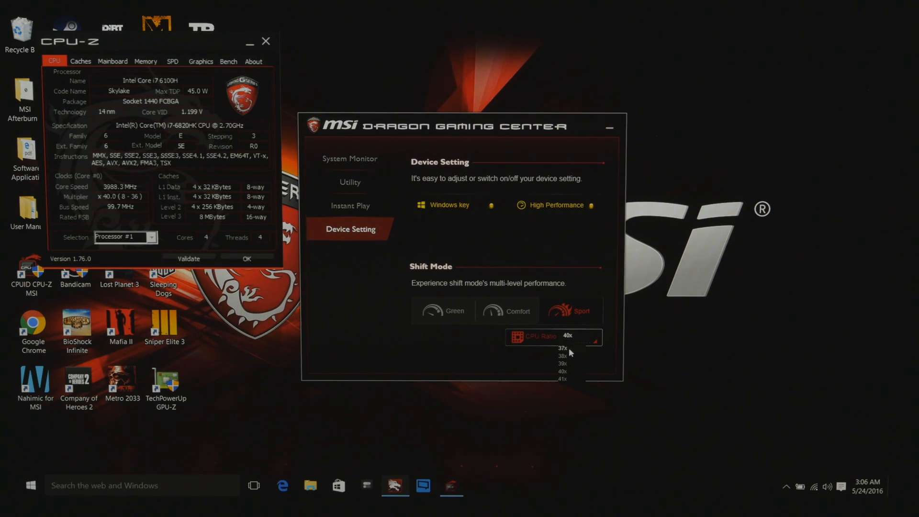
# Lower the CPU ratio to 37x and return the shift mode to Comfort
pyautogui.click(563, 348)
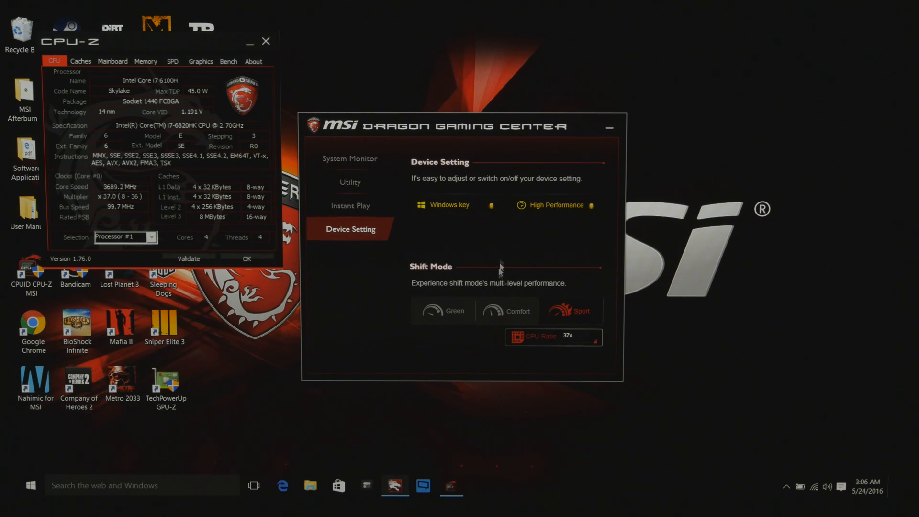
pyautogui.click(507, 310)
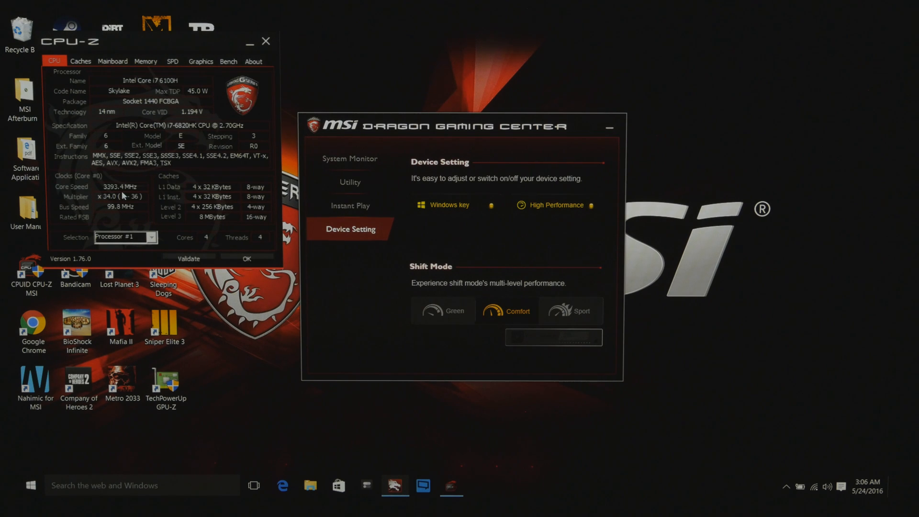
# Run the CPU-Z benchmark in Comfort mode (1584 single-thread, 6252 multi-thread)
pyautogui.click(227, 62)
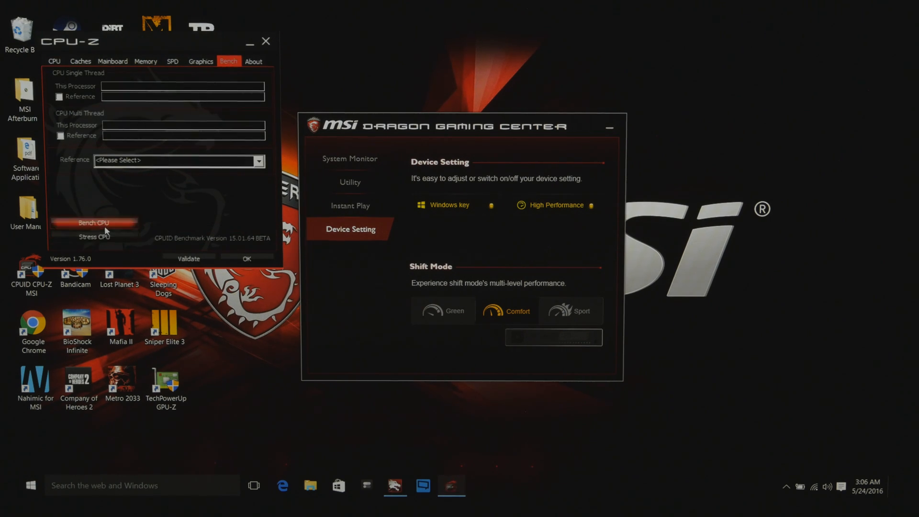
pyautogui.click(93, 223)
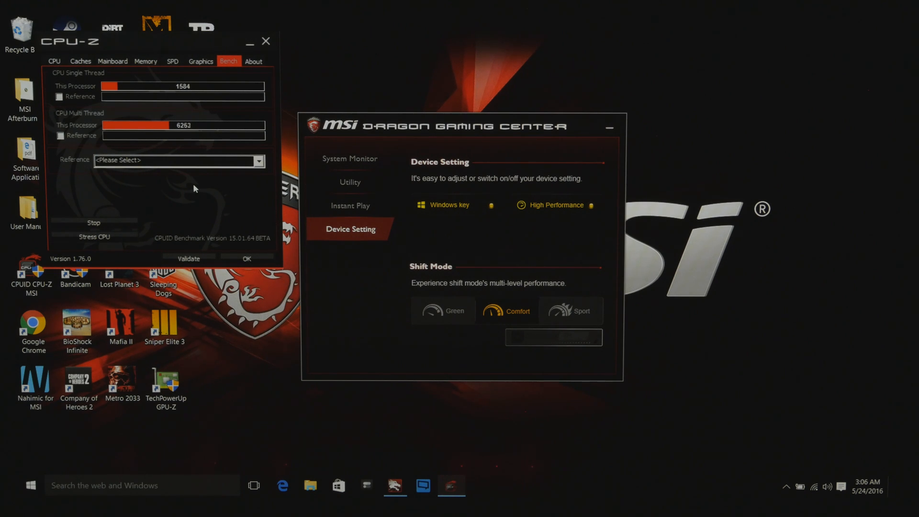
pyautogui.click(94, 223)
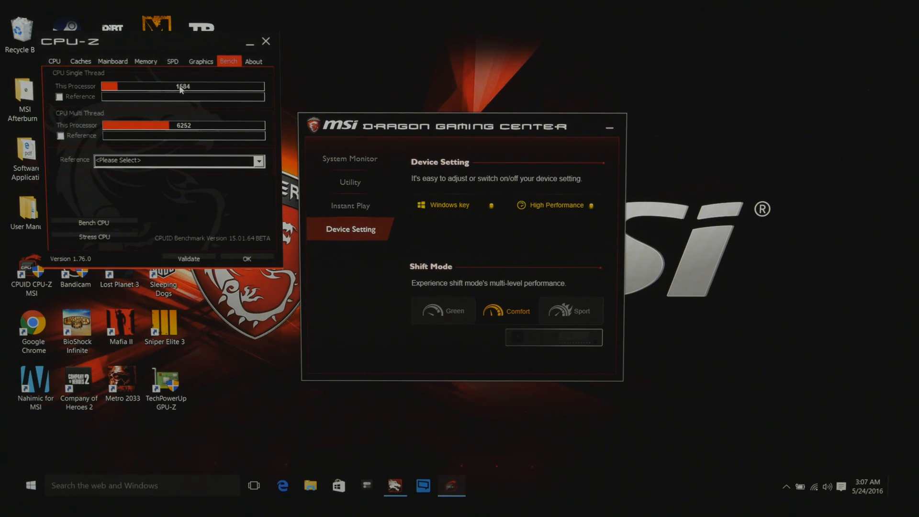
pyautogui.moveTo(176, 129)
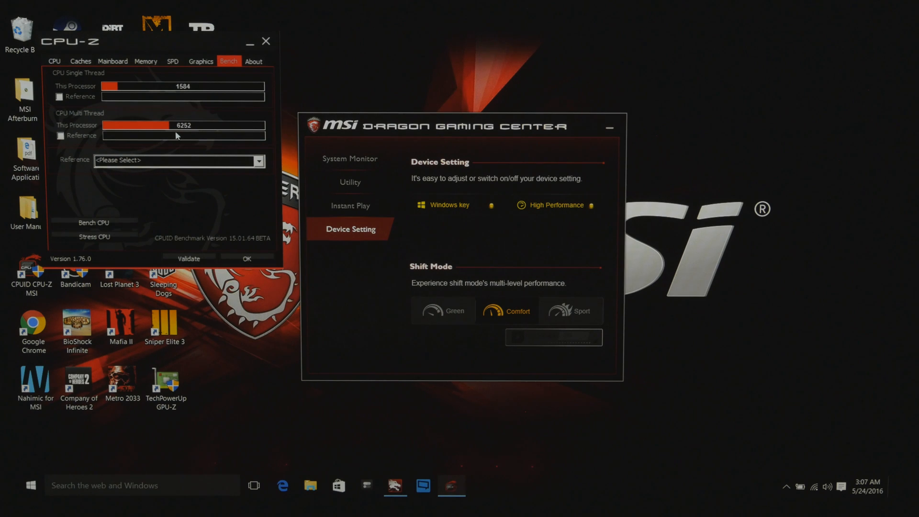
pyautogui.moveTo(245, 170)
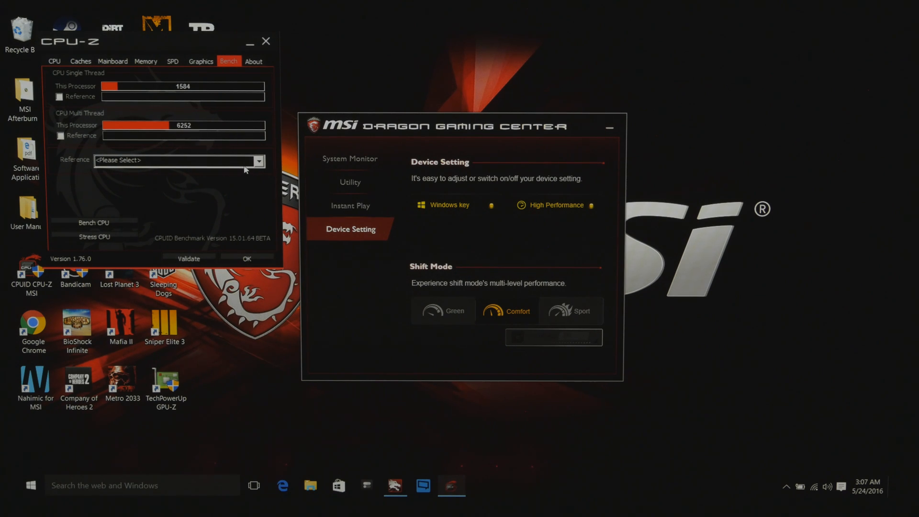
# Compare against the Intel Core i7-5960X @ 3.00GHz (8C/16T) reference processor
pyautogui.click(257, 160)
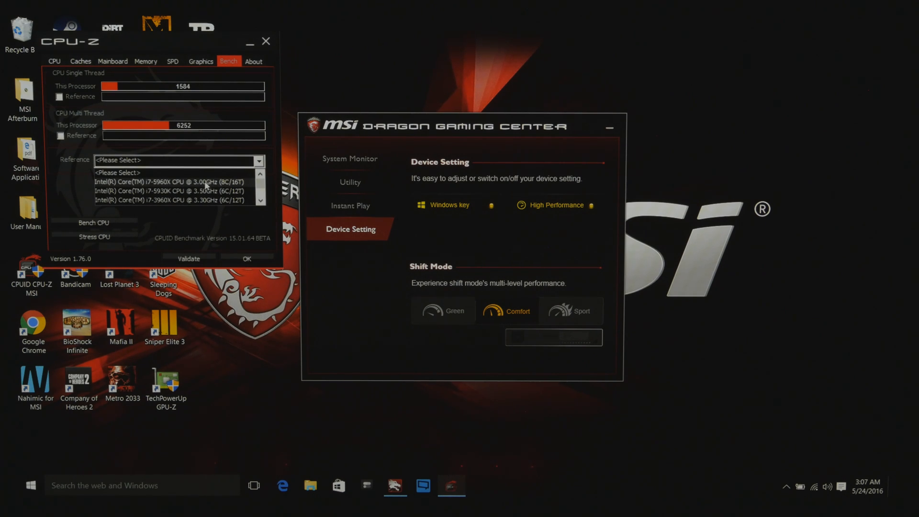
pyautogui.click(176, 182)
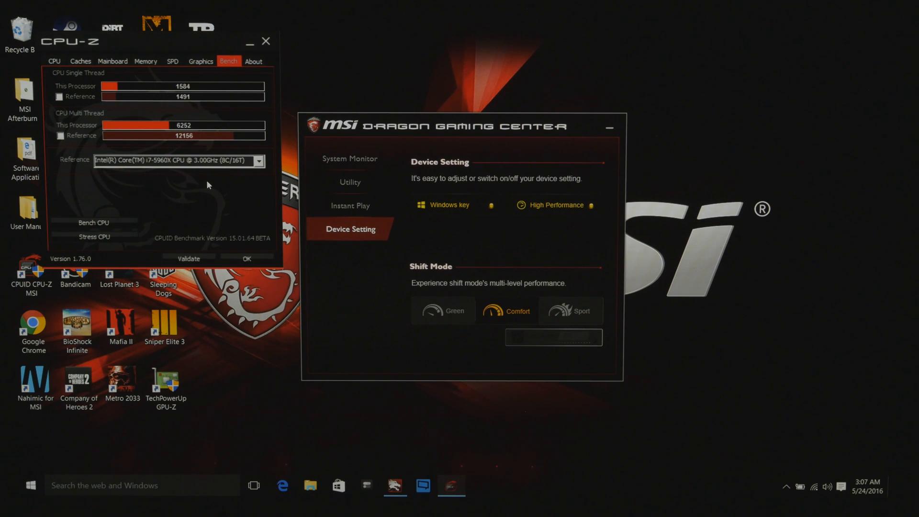
pyautogui.moveTo(137, 100)
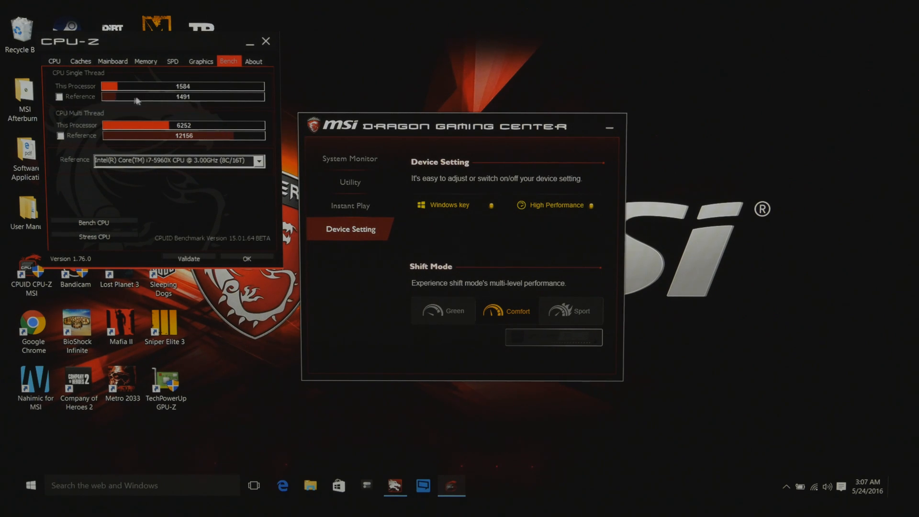
pyautogui.moveTo(146, 99)
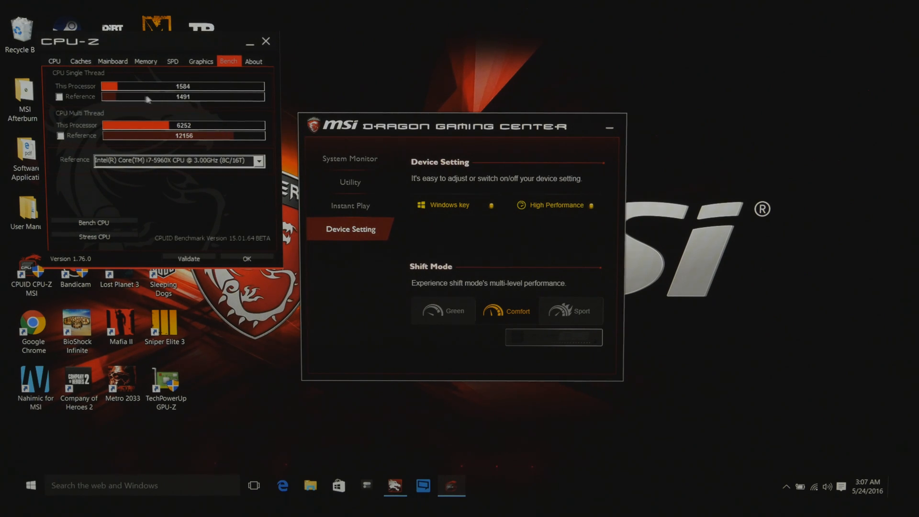
pyautogui.moveTo(170, 93)
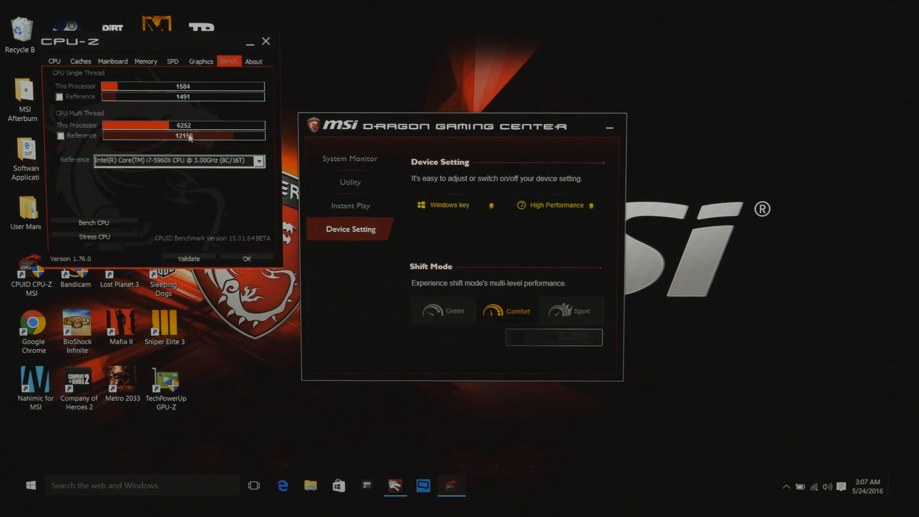
pyautogui.moveTo(195, 133)
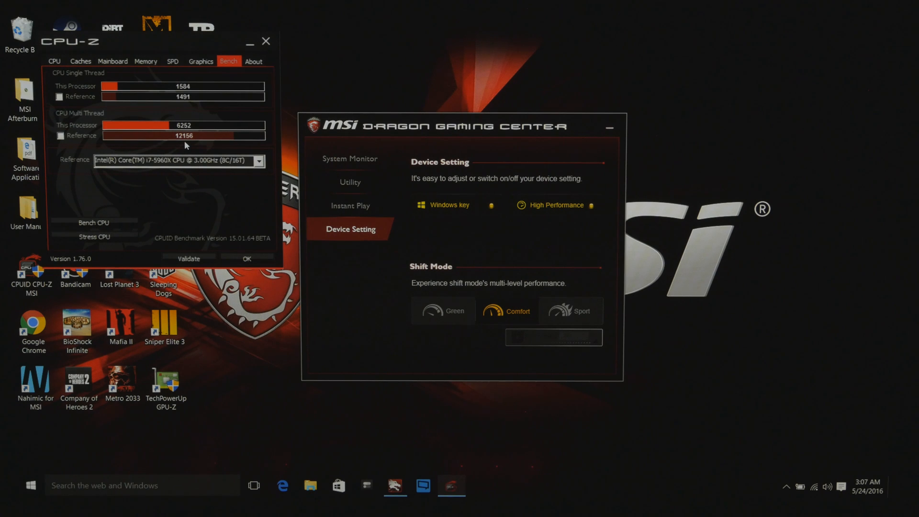
pyautogui.moveTo(209, 155)
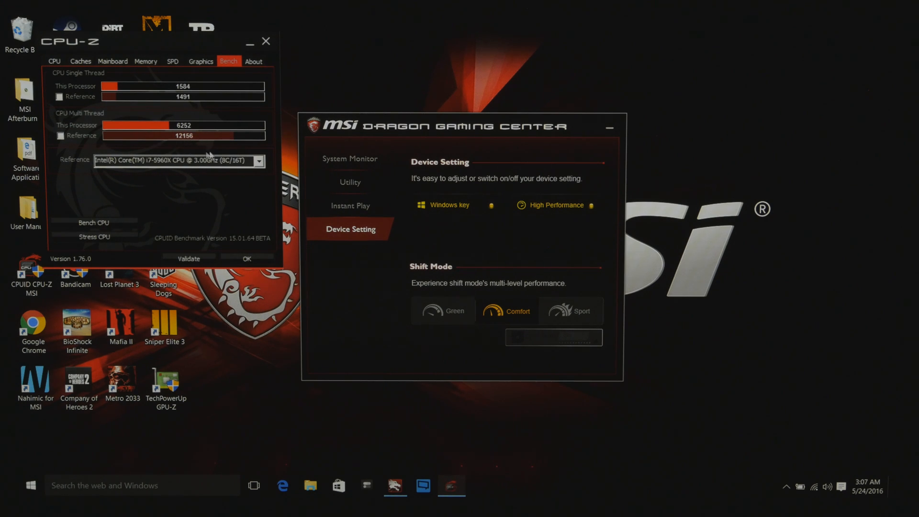
pyautogui.moveTo(213, 144)
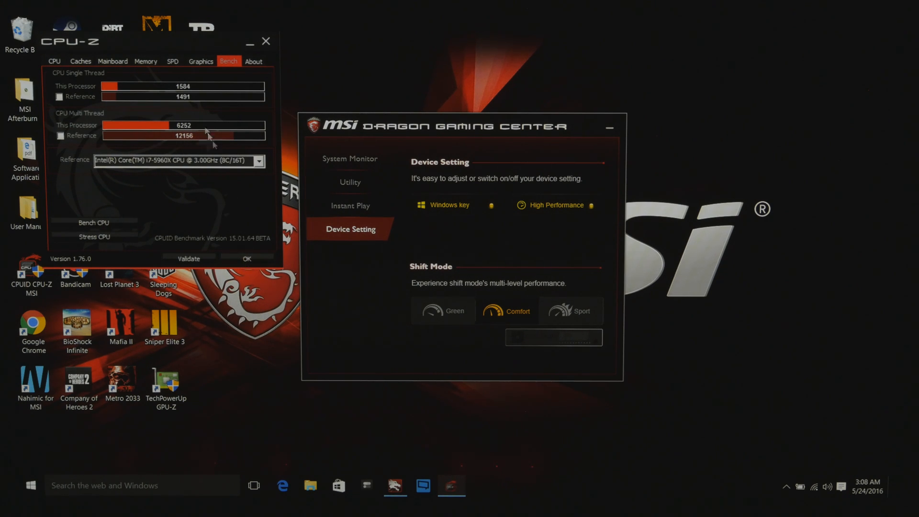
pyautogui.moveTo(178, 93)
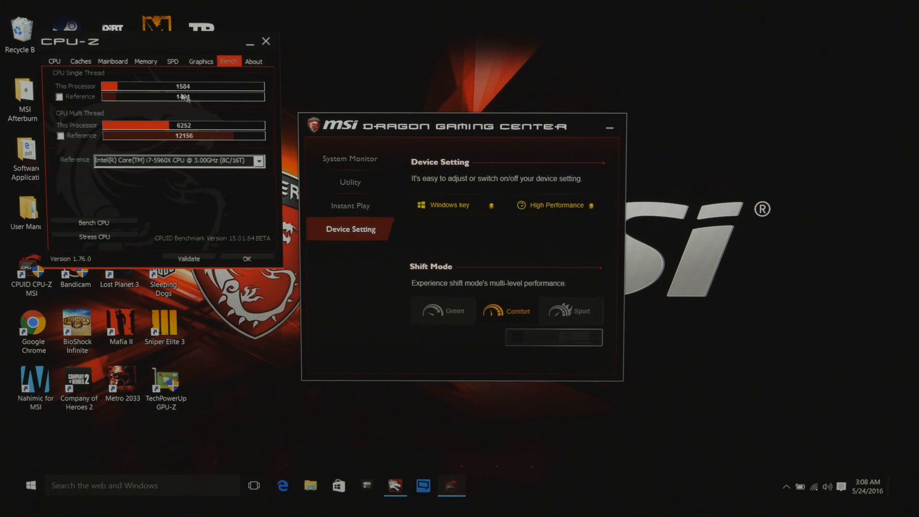
pyautogui.moveTo(93, 19)
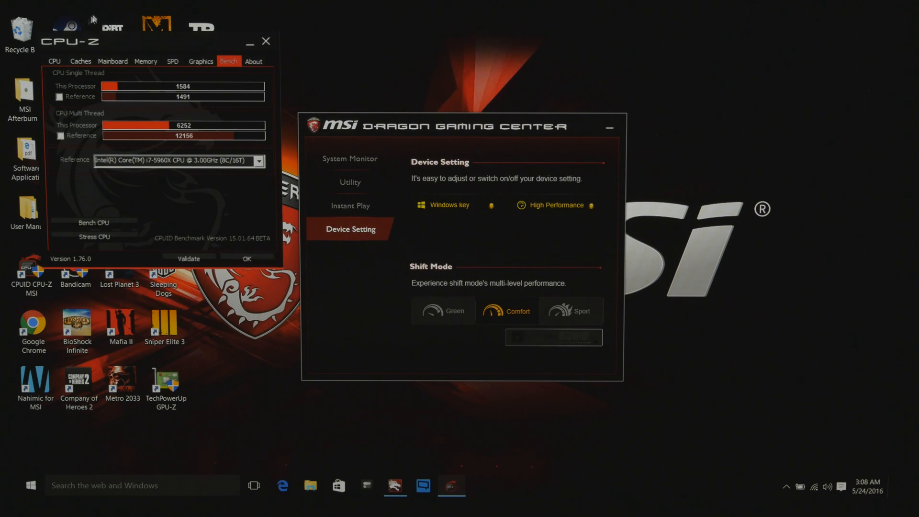
# Re-enable Sport mode at 40x CPU ratio and rerun the CPU-Z benchmark
pyautogui.click(53, 61)
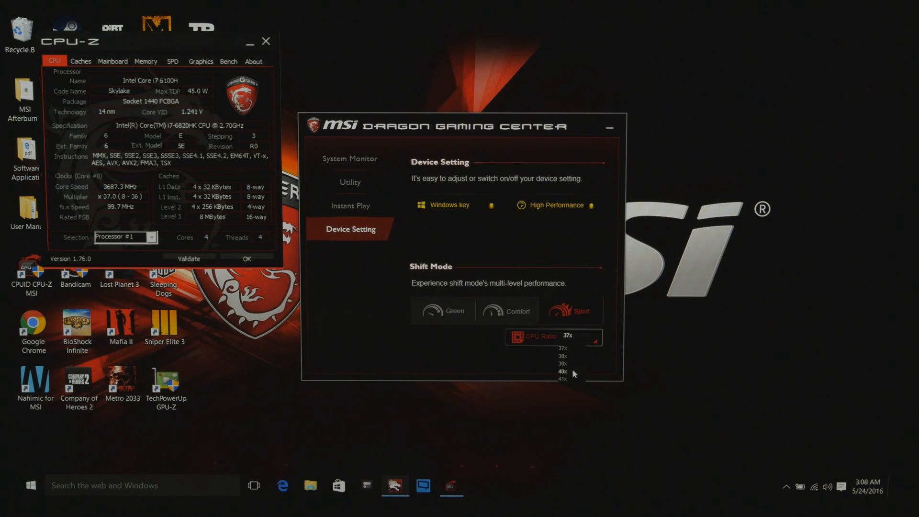
pyautogui.click(561, 372)
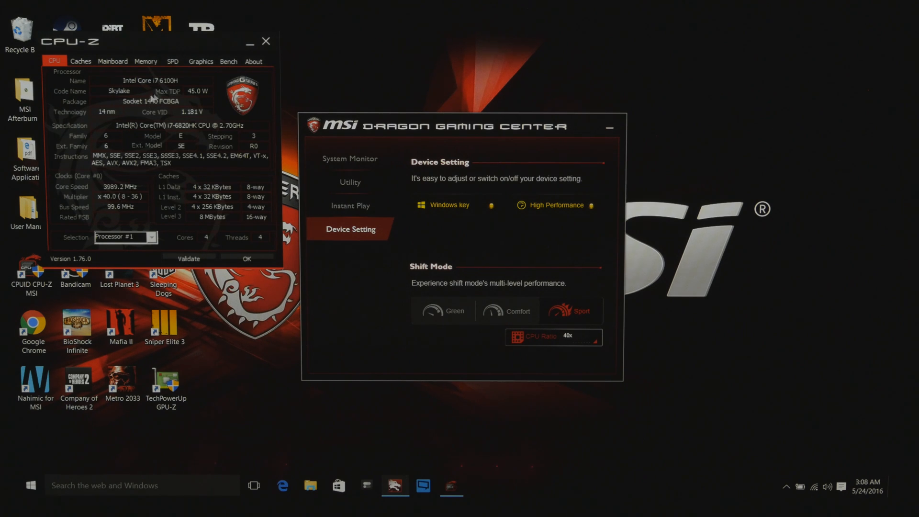
pyautogui.click(228, 61)
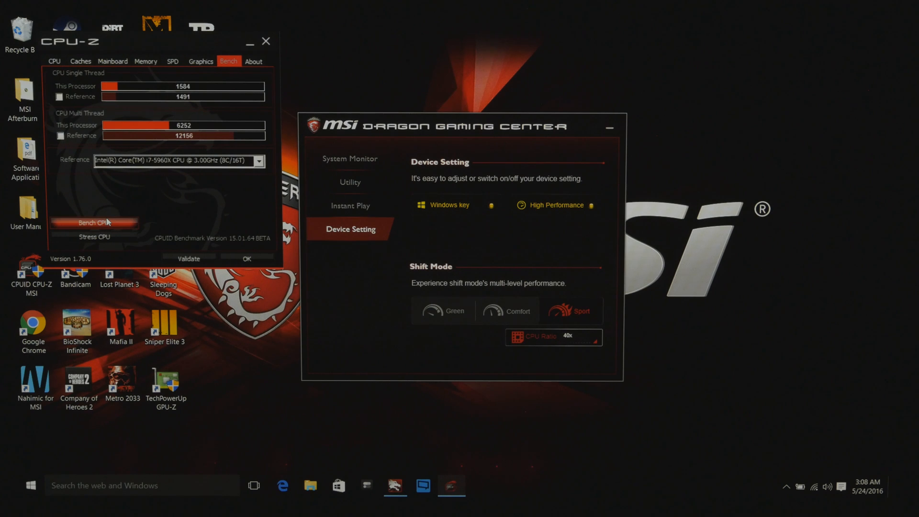
pyautogui.click(93, 222)
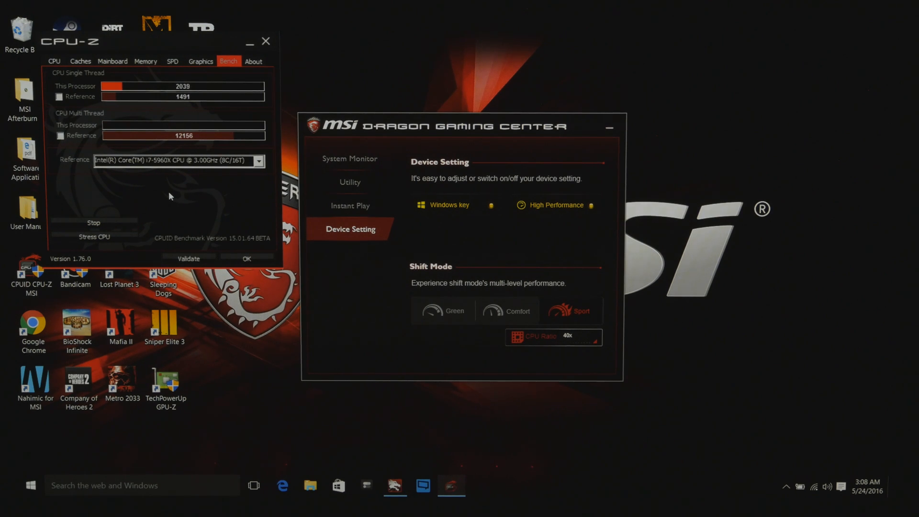